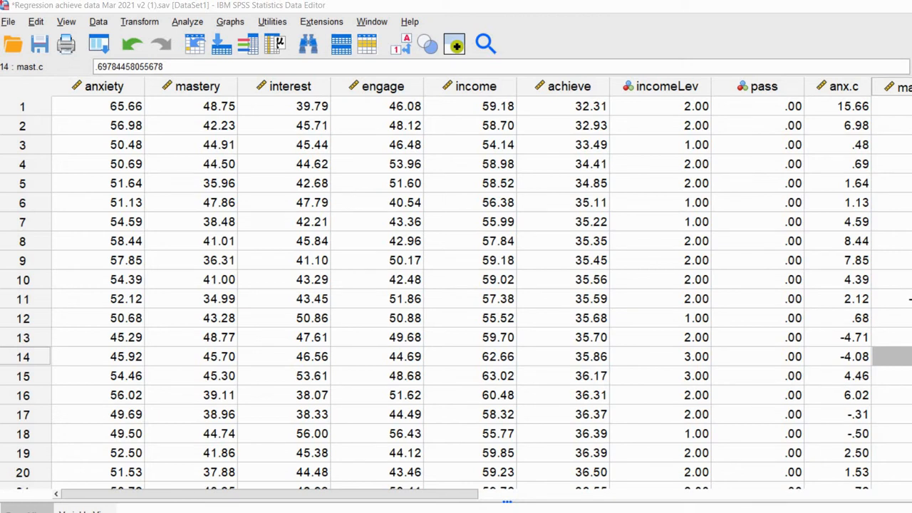
# Point out the pass, anxiety, mastery and interest columns in the data grid.
pyautogui.click(761, 86)
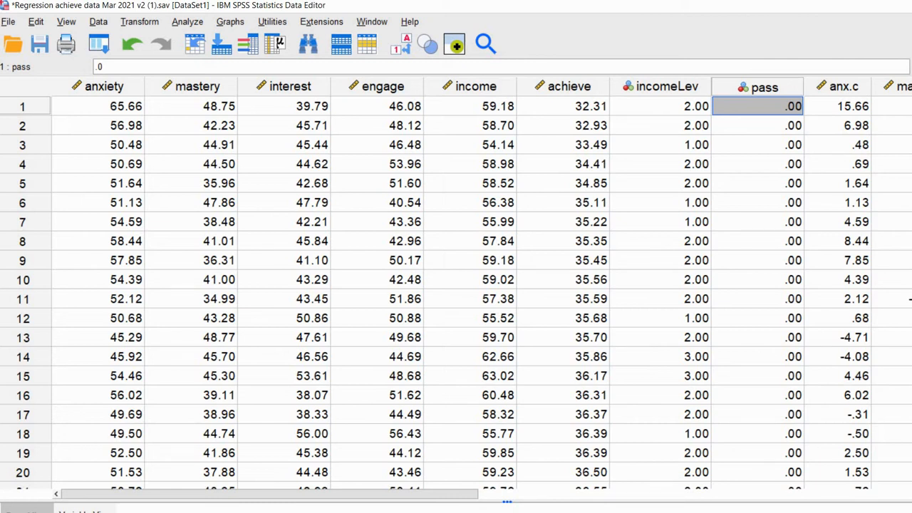
pyautogui.click(758, 85)
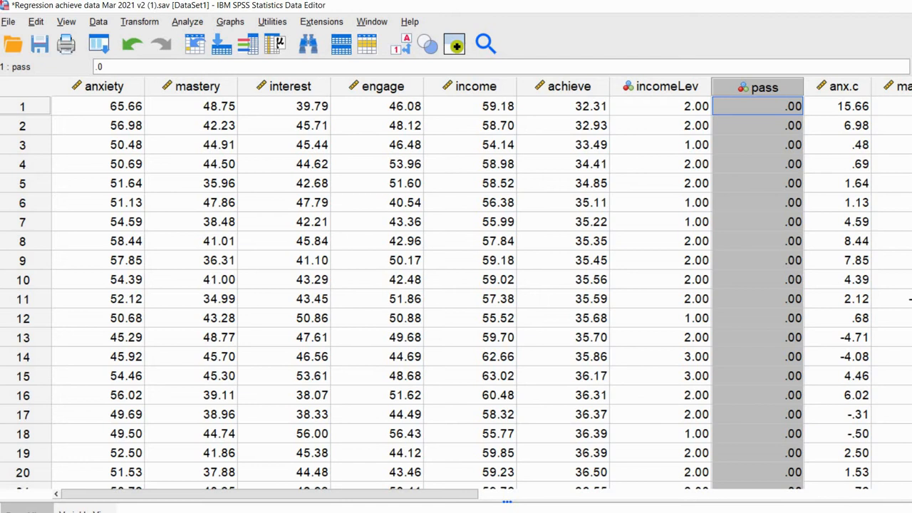
pyautogui.click(97, 106)
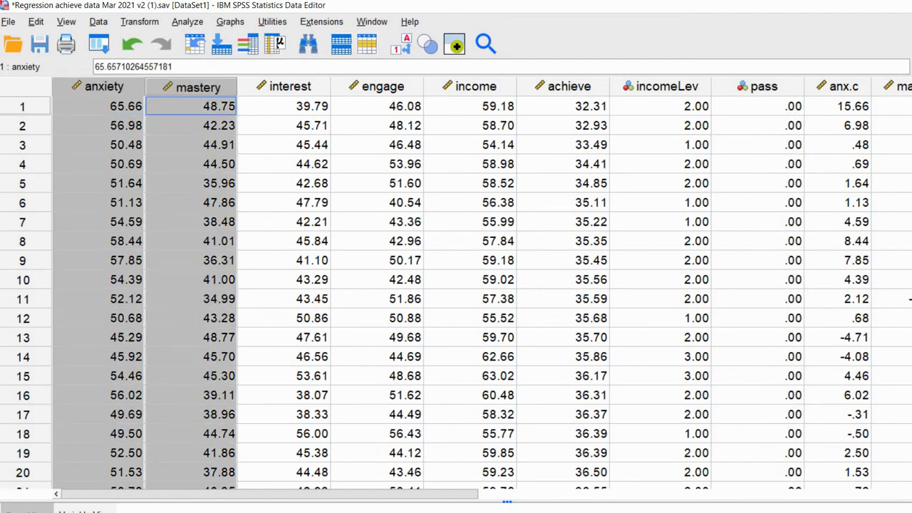
pyautogui.click(284, 105)
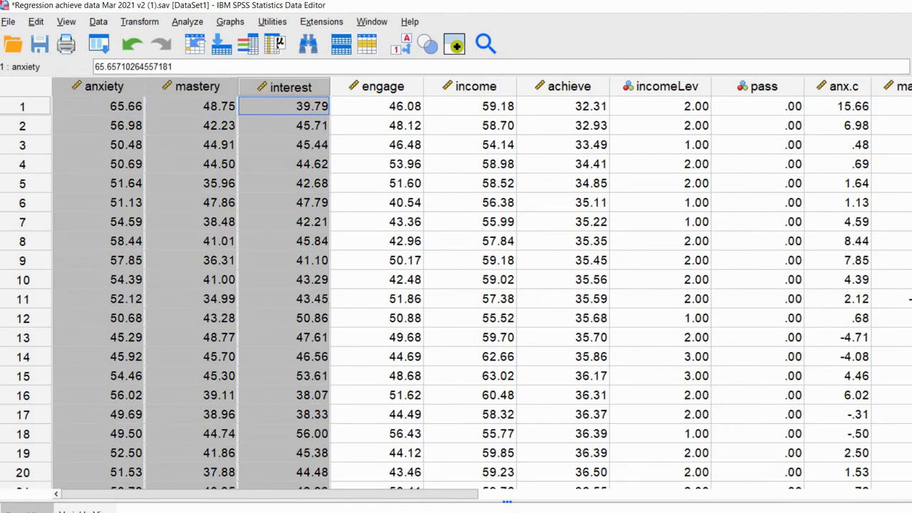
pyautogui.click(905, 316)
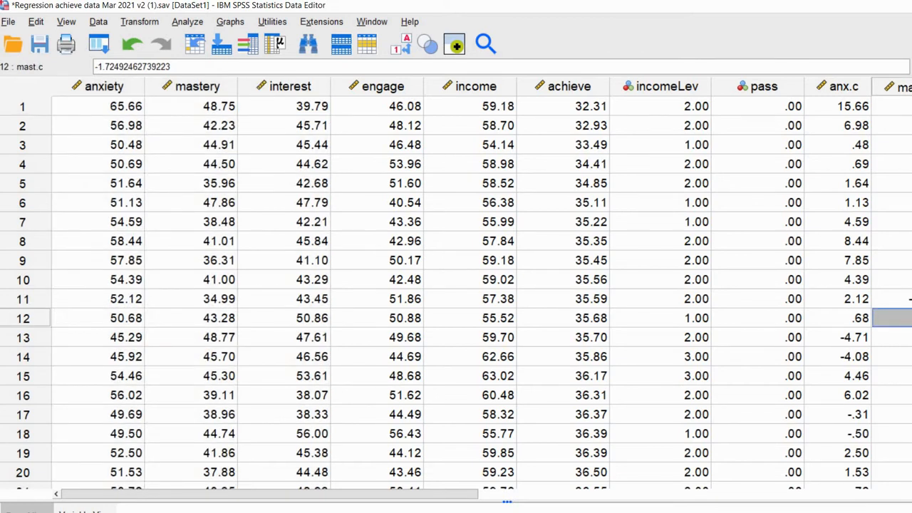
# Set up a Binary Logistic regression: pass dependent; anxiety, mastery, interest as covariates.
pyautogui.click(187, 22)
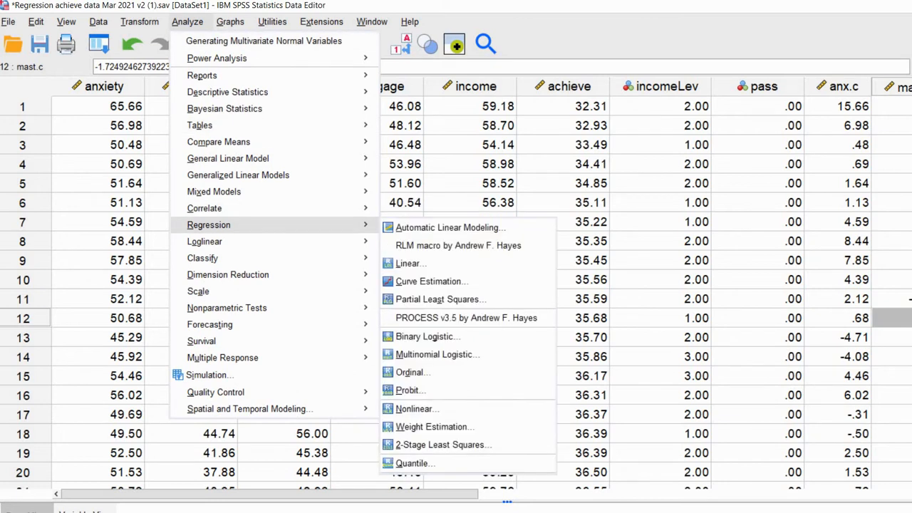
pyautogui.moveTo(411, 263)
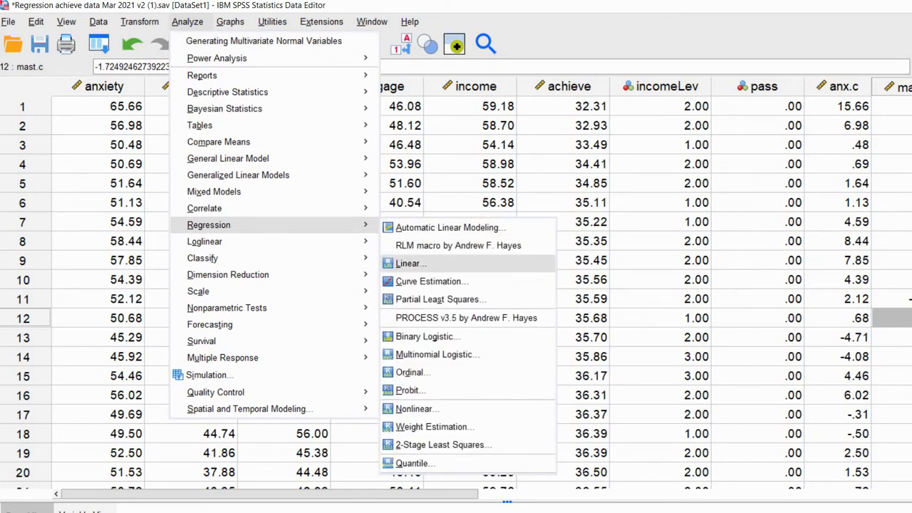
pyautogui.click(419, 336)
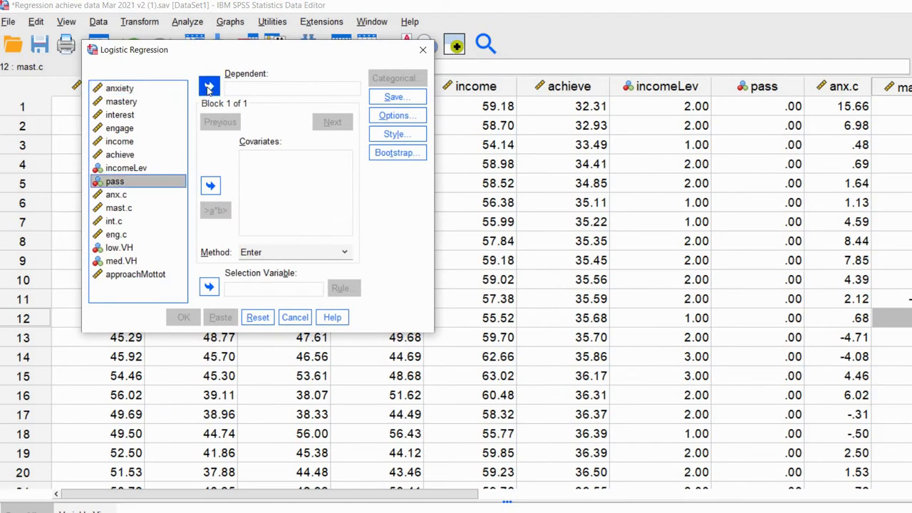
pyautogui.click(210, 85)
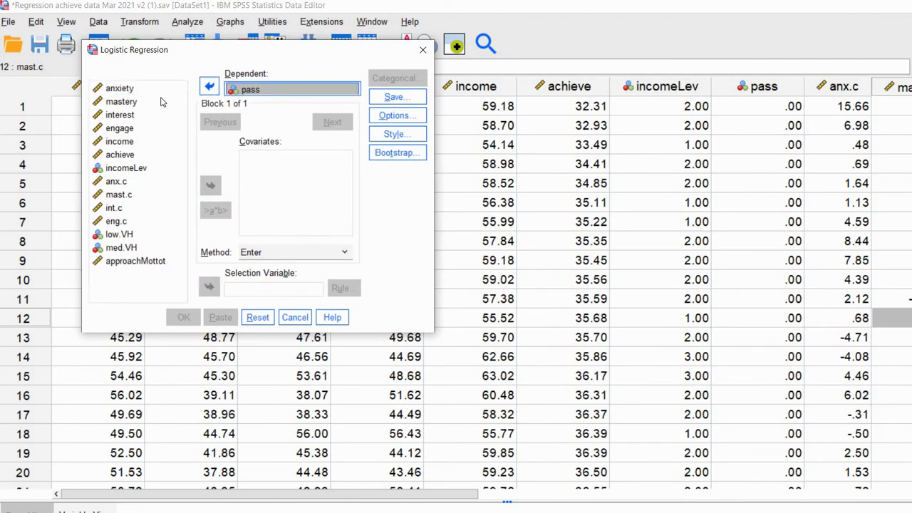
pyautogui.click(120, 88)
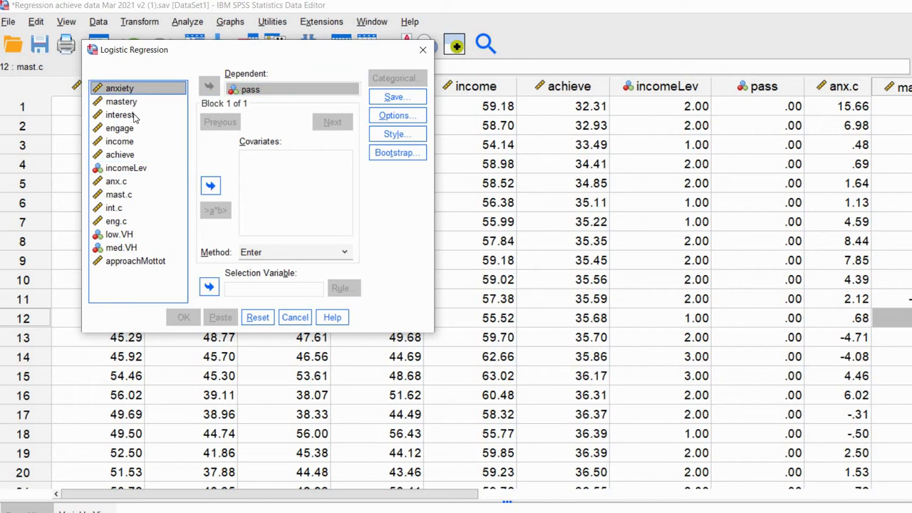
pyautogui.click(210, 185)
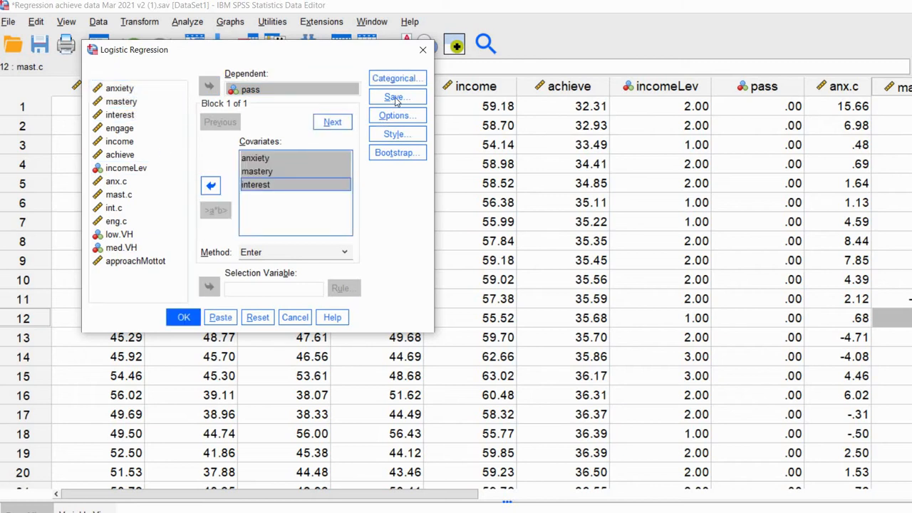
# Save predicted probabilities as a new variable and run the logistic regression.
pyautogui.click(396, 97)
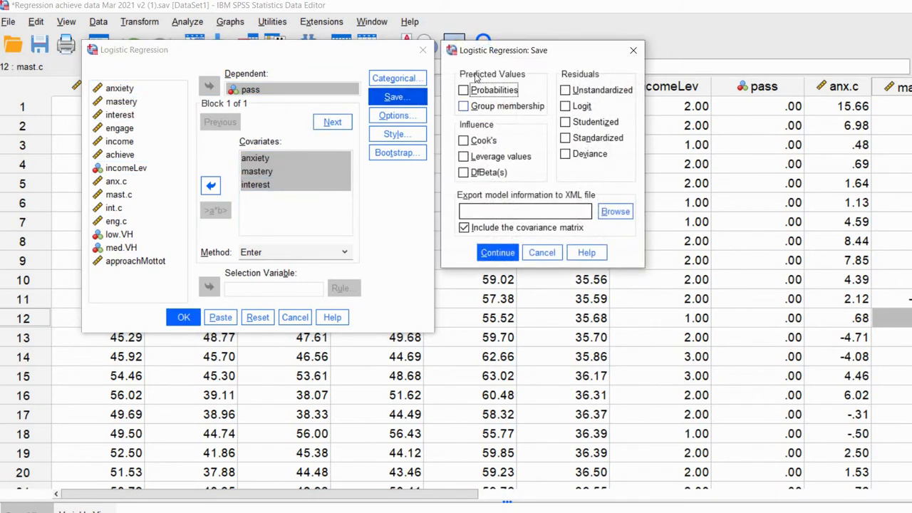
pyautogui.click(464, 90)
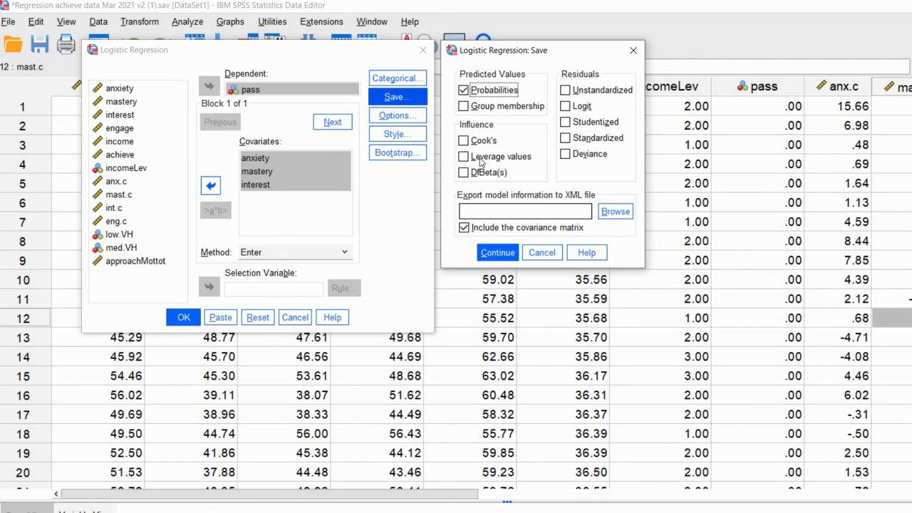
pyautogui.moveTo(381, 273)
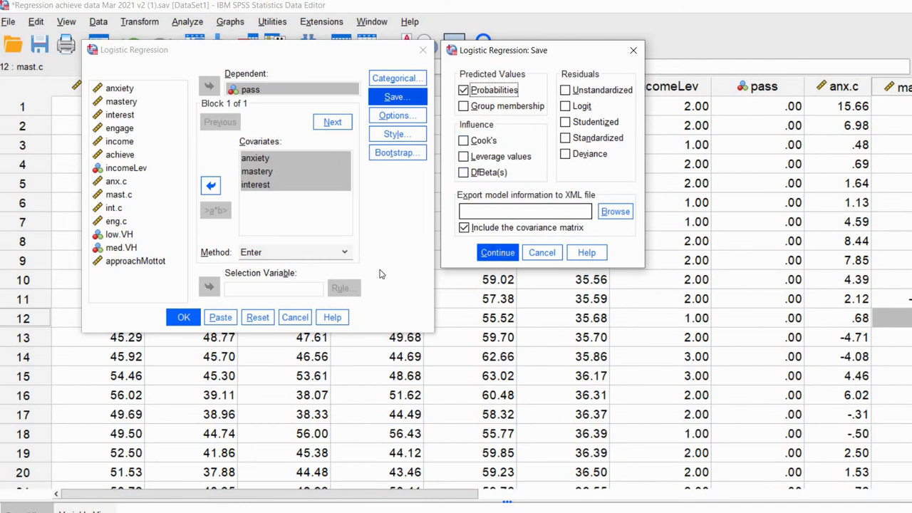
pyautogui.click(497, 252)
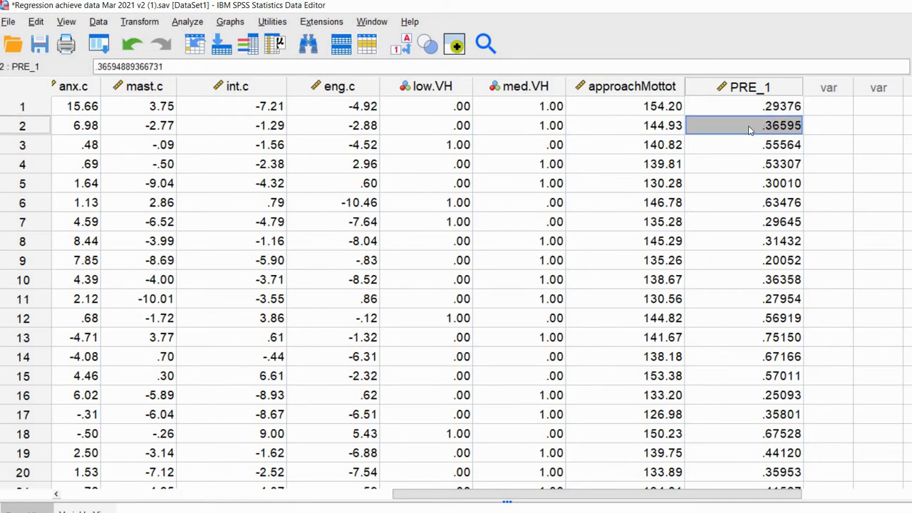
pyautogui.moveTo(750, 147)
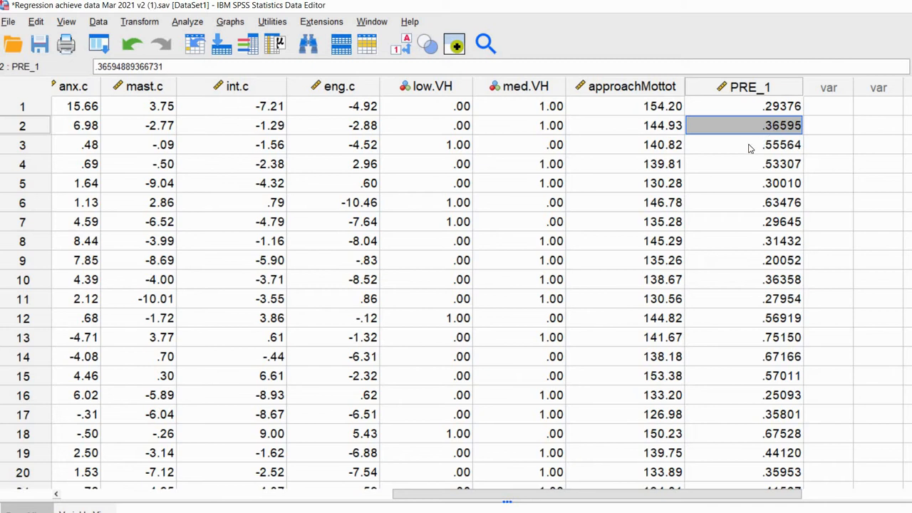
# Review the new PRE_1 column in Data View, then bring up the Analyze menu.
pyautogui.click(750, 145)
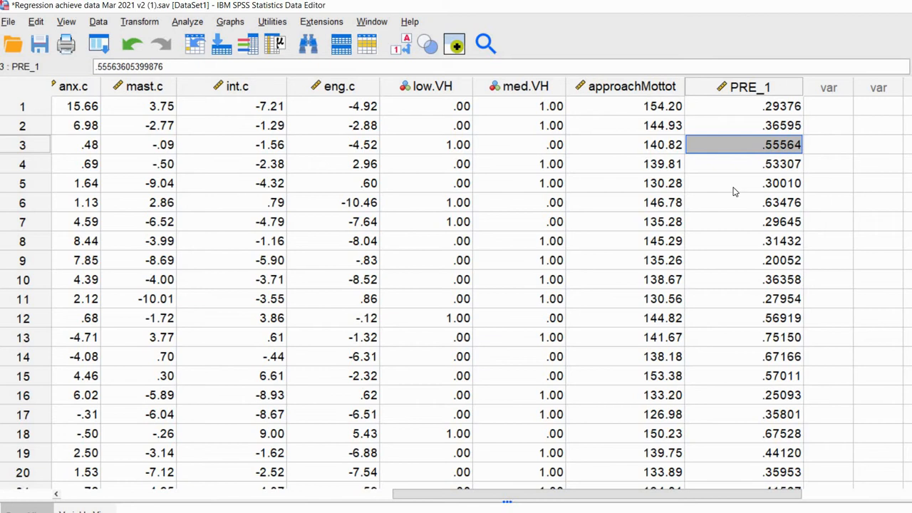
pyautogui.moveTo(570, 497)
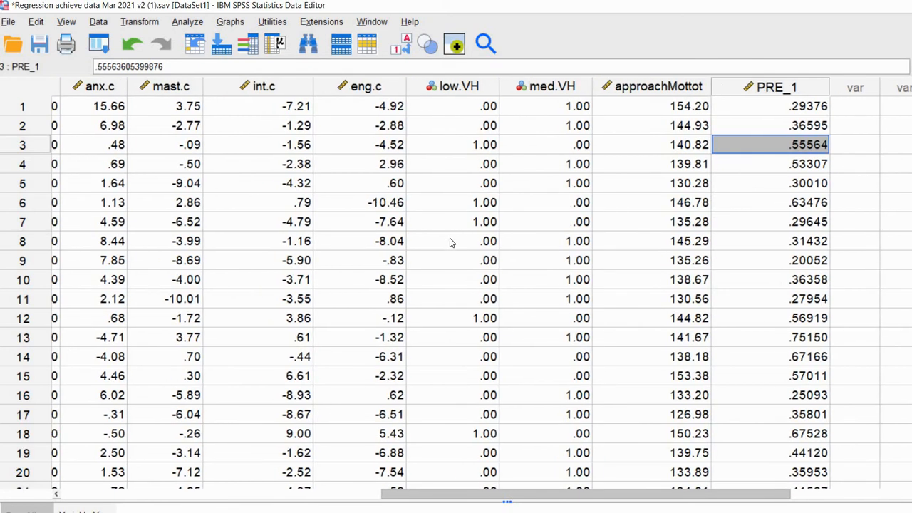
pyautogui.click(453, 241)
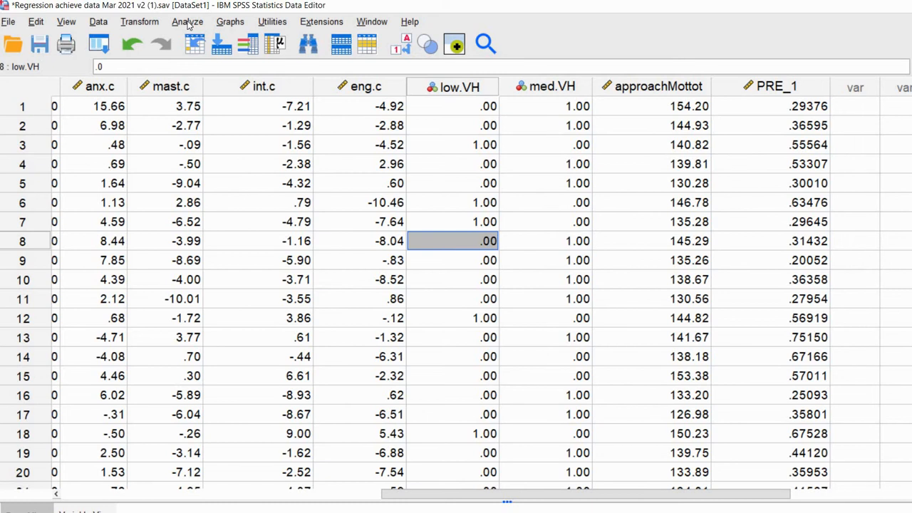
pyautogui.click(188, 22)
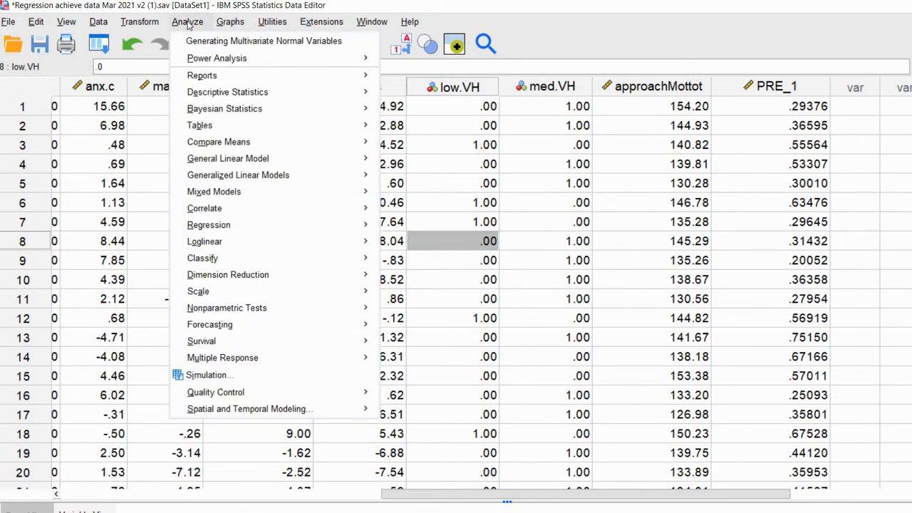
pyautogui.moveTo(204, 208)
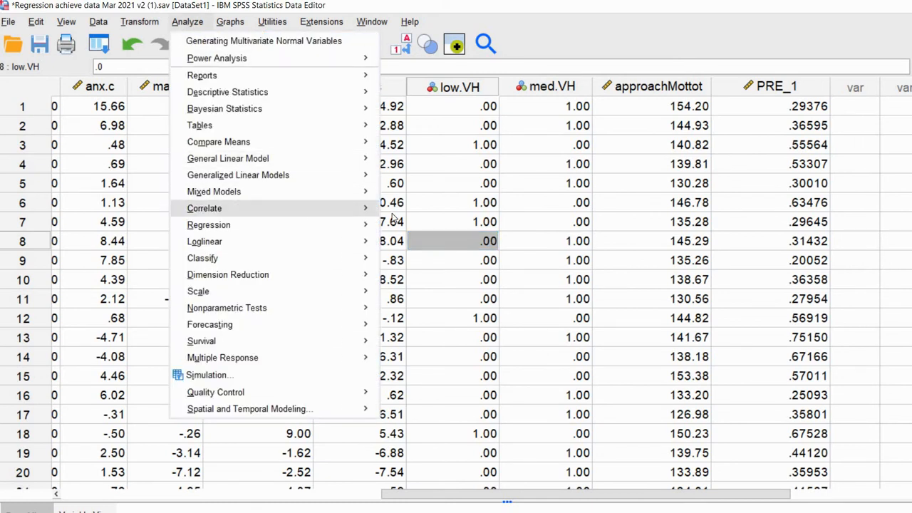
# Run a Pearson bivariate correlation of pass with Predicted probability [PRE_1], giving r = .287.
pyautogui.click(204, 208)
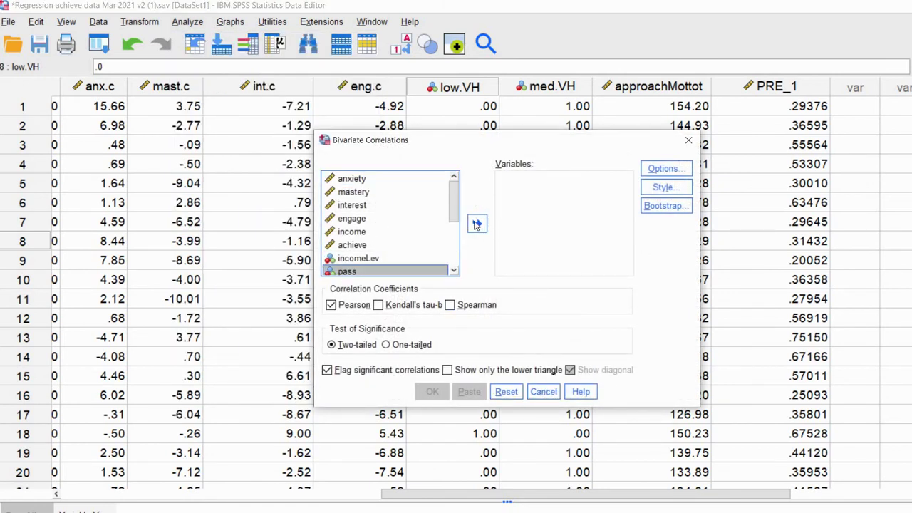
pyautogui.click(477, 223)
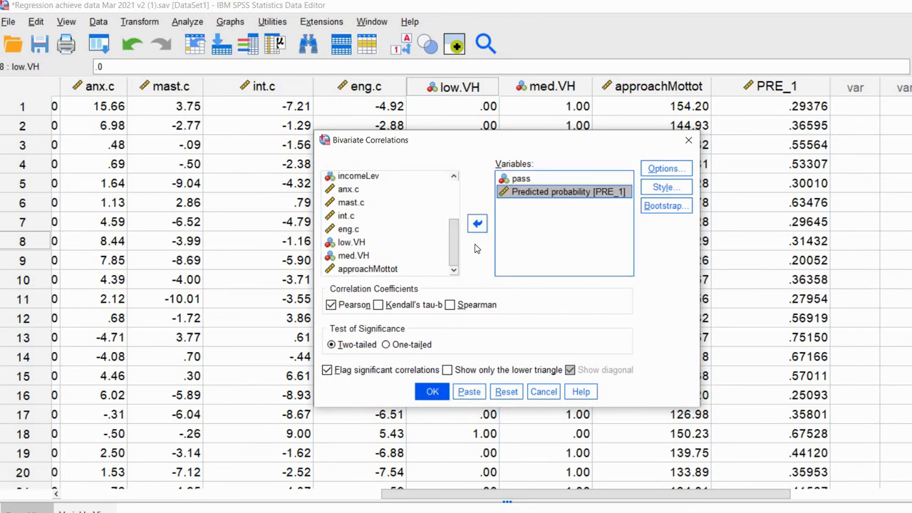
pyautogui.click(432, 391)
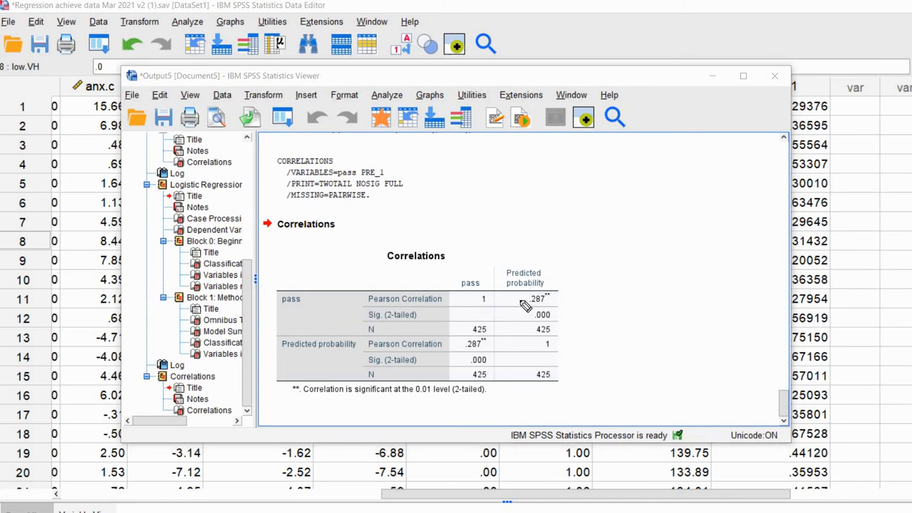
pyautogui.moveTo(559, 316)
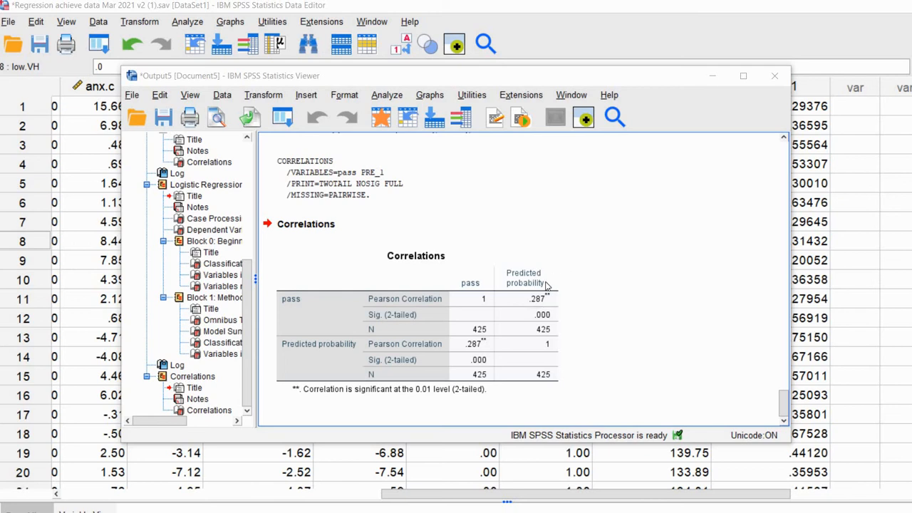
pyautogui.moveTo(546, 285)
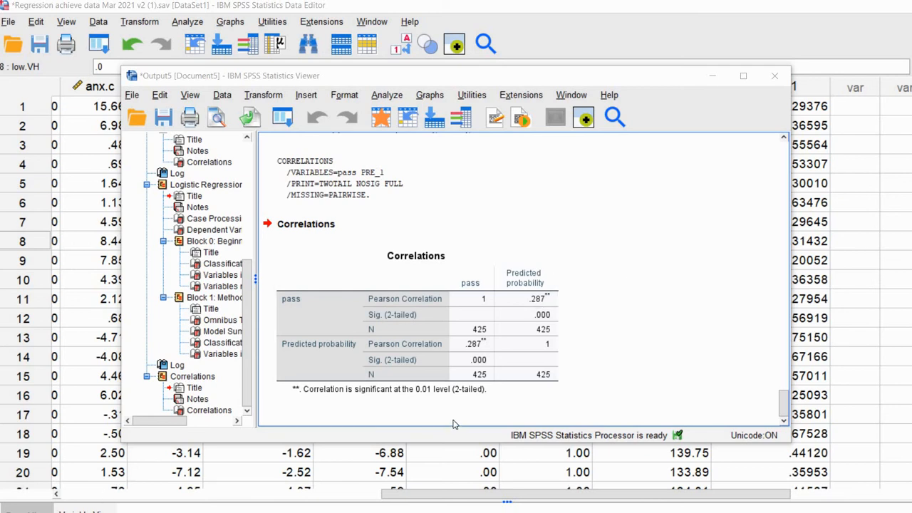
pyautogui.moveTo(608, 347)
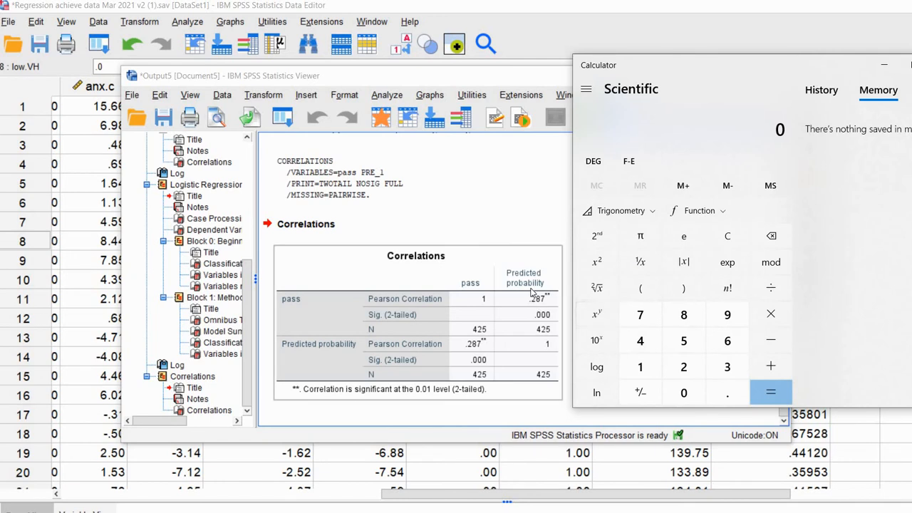
pyautogui.moveTo(519, 279)
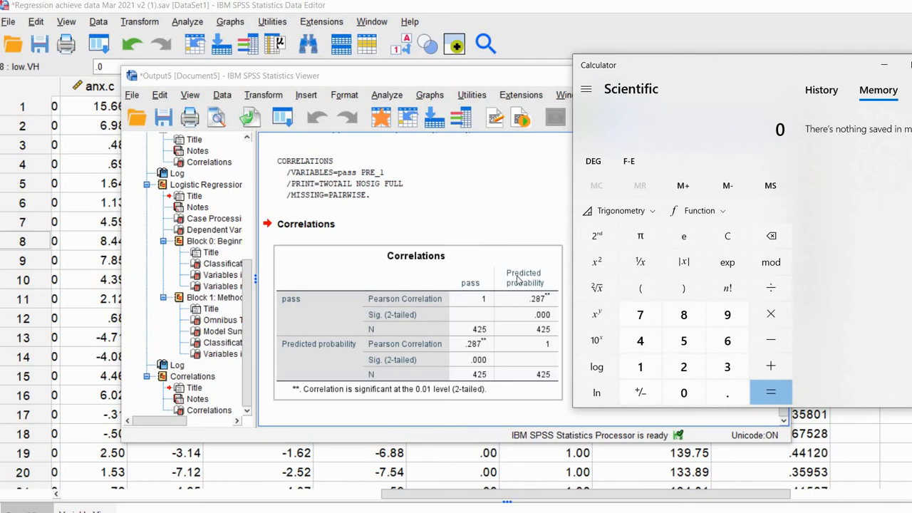
pyautogui.moveTo(499, 313)
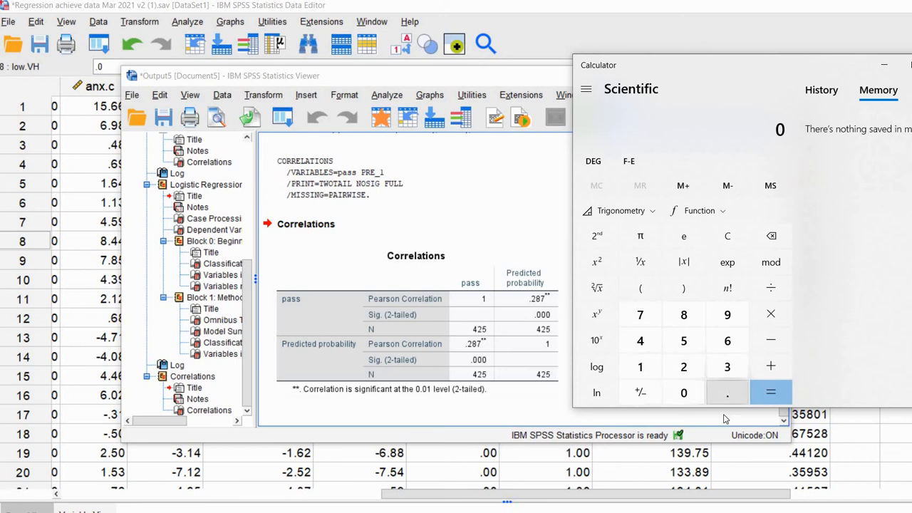
# Enter 0.287 in Calculator and square it to get 0.082369.
pyautogui.click(726, 392)
pyautogui.write('.287')
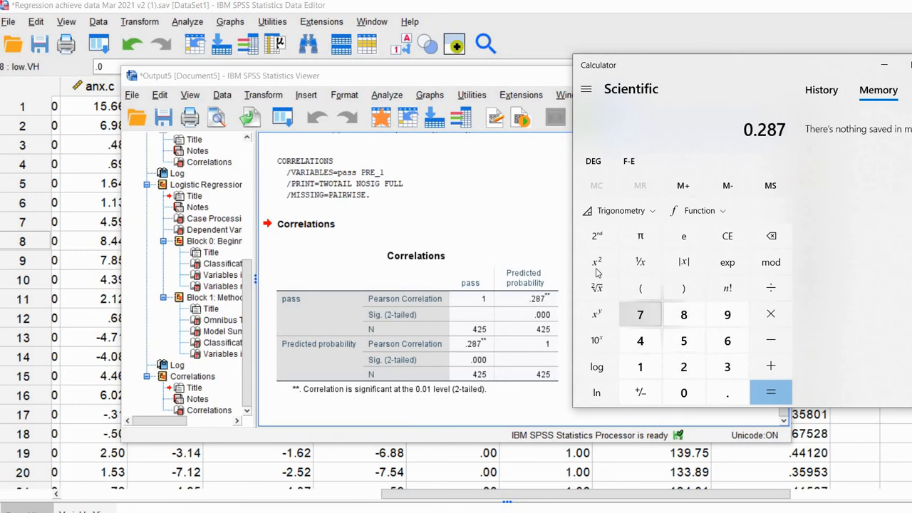
pyautogui.click(596, 288)
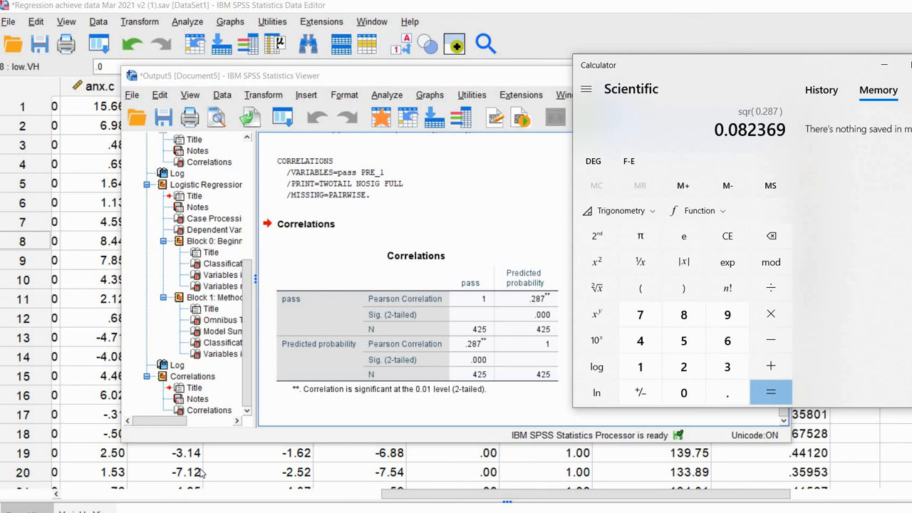
pyautogui.moveTo(200, 472)
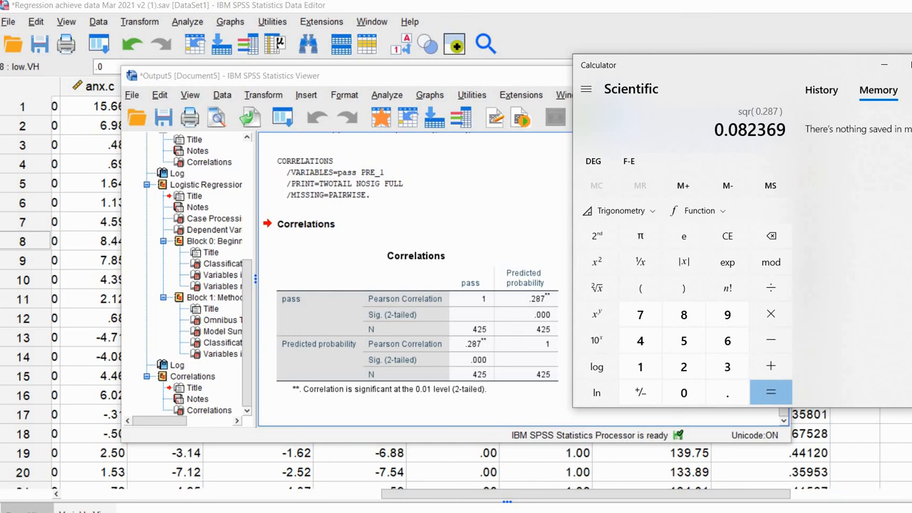